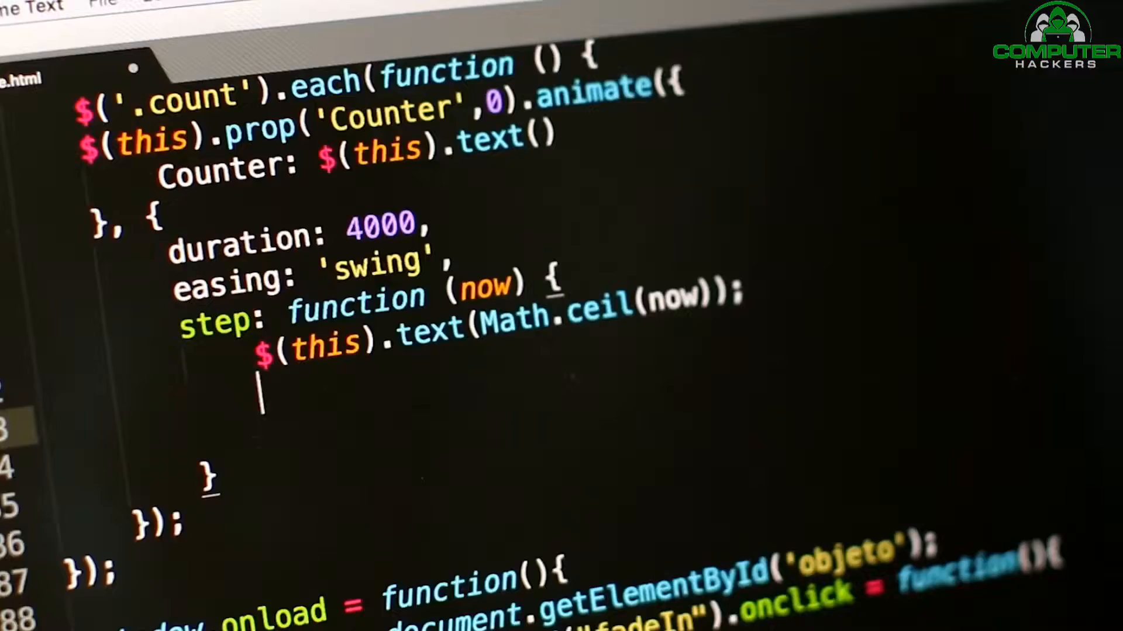
text($())
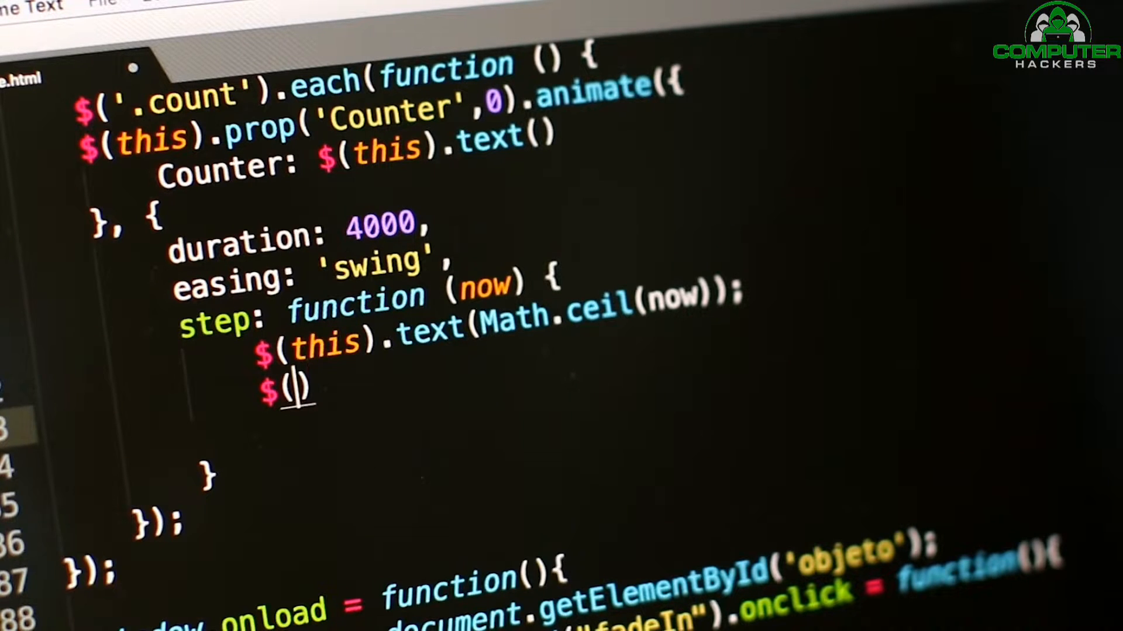
text(this)
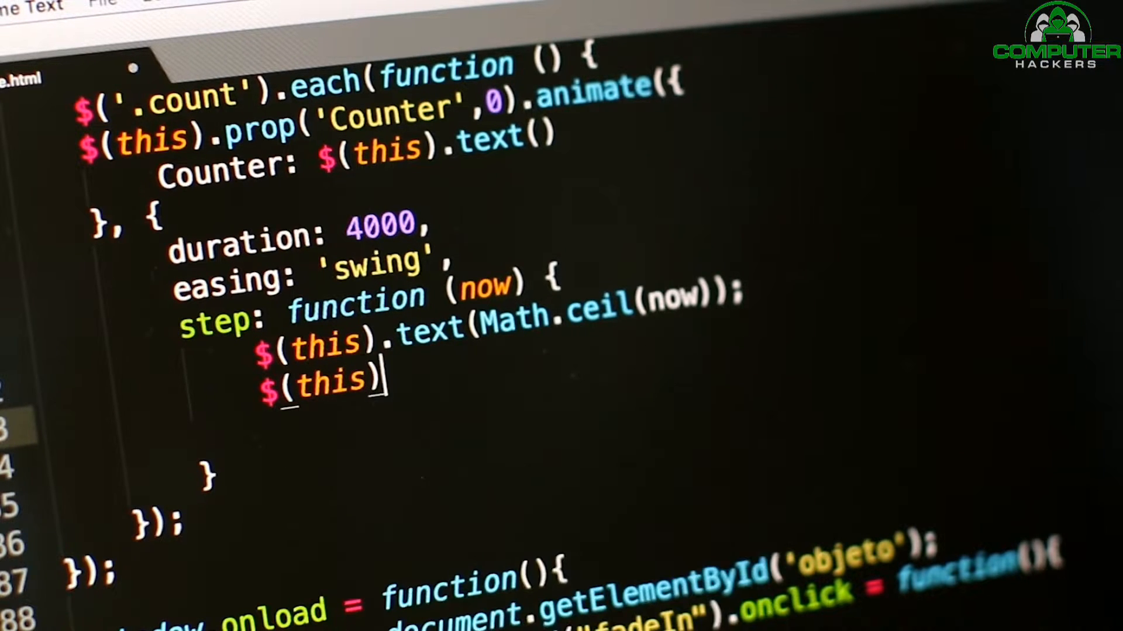